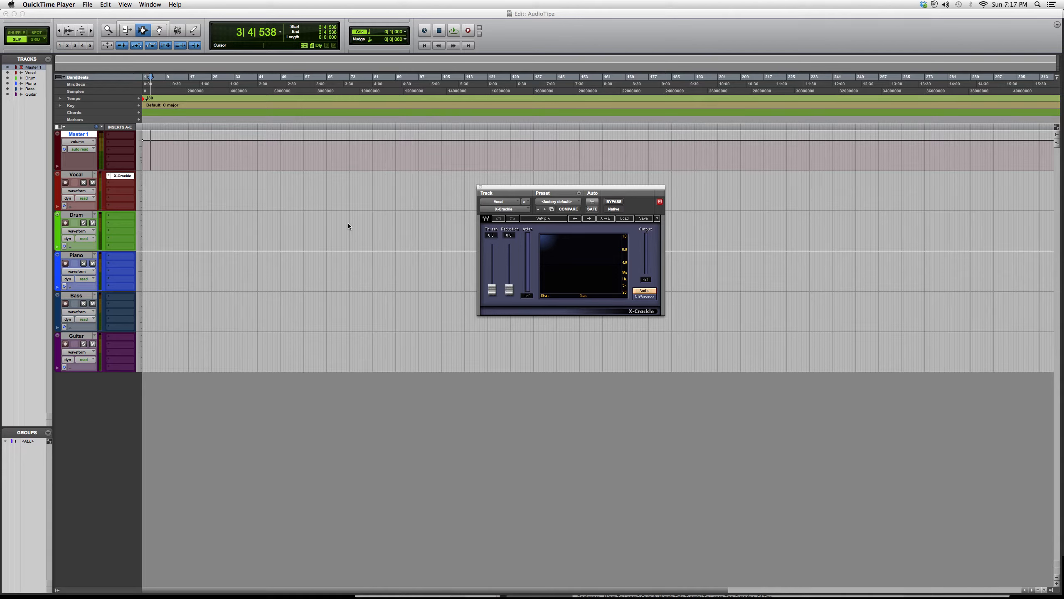
mouse_move(413, 247)
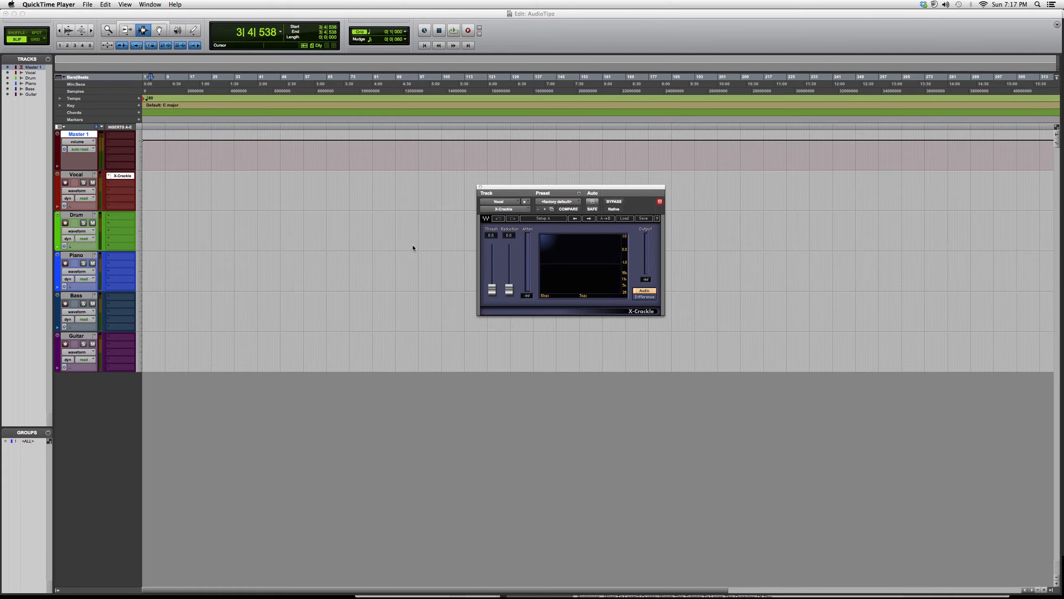
mouse_move(158, 183)
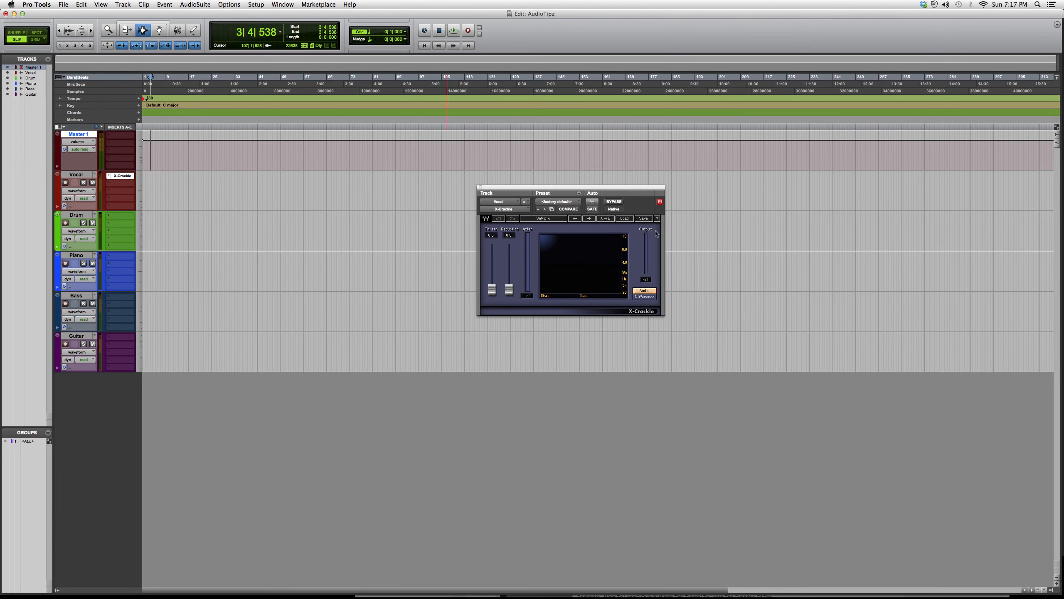
left_click(555, 201)
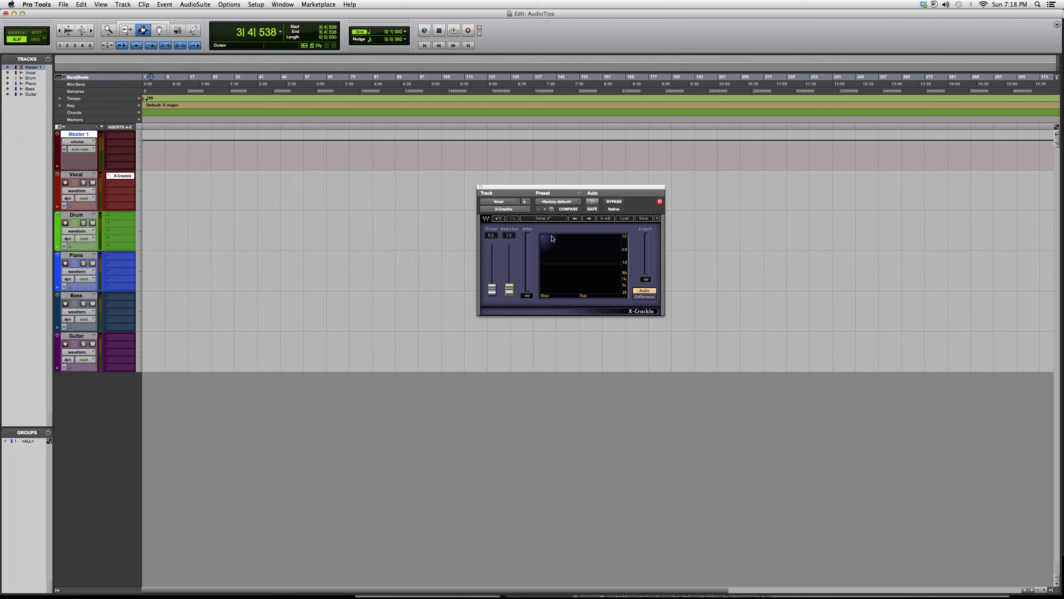
mouse_move(649, 253)
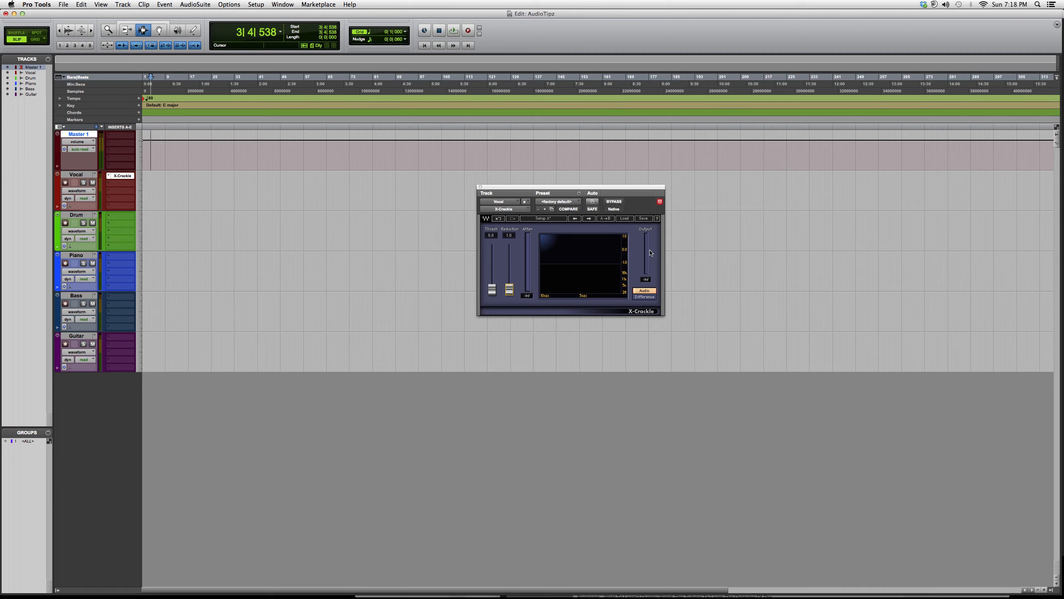
mouse_move(615, 251)
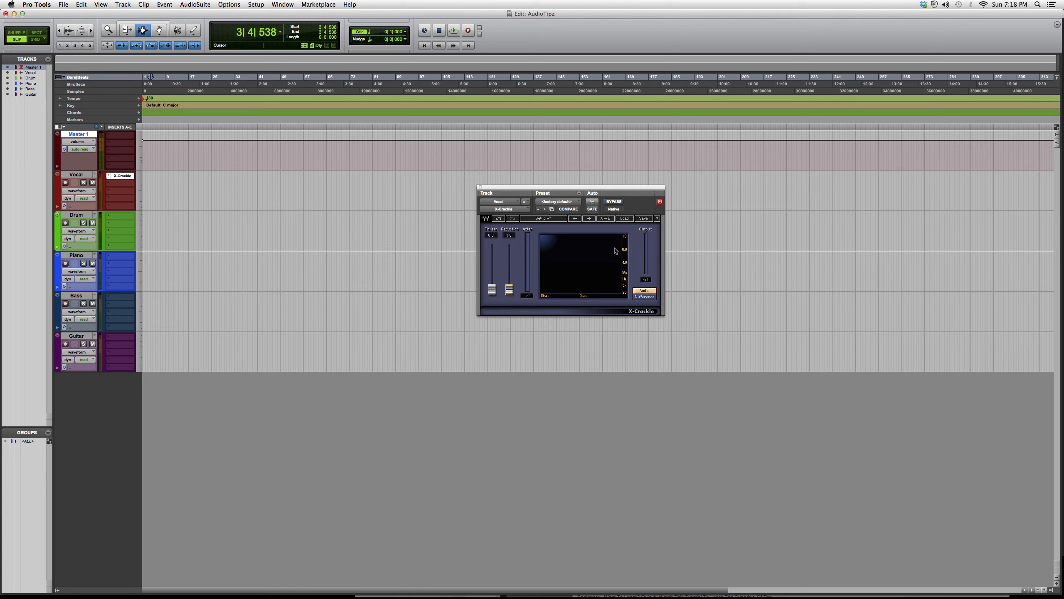
mouse_move(612, 252)
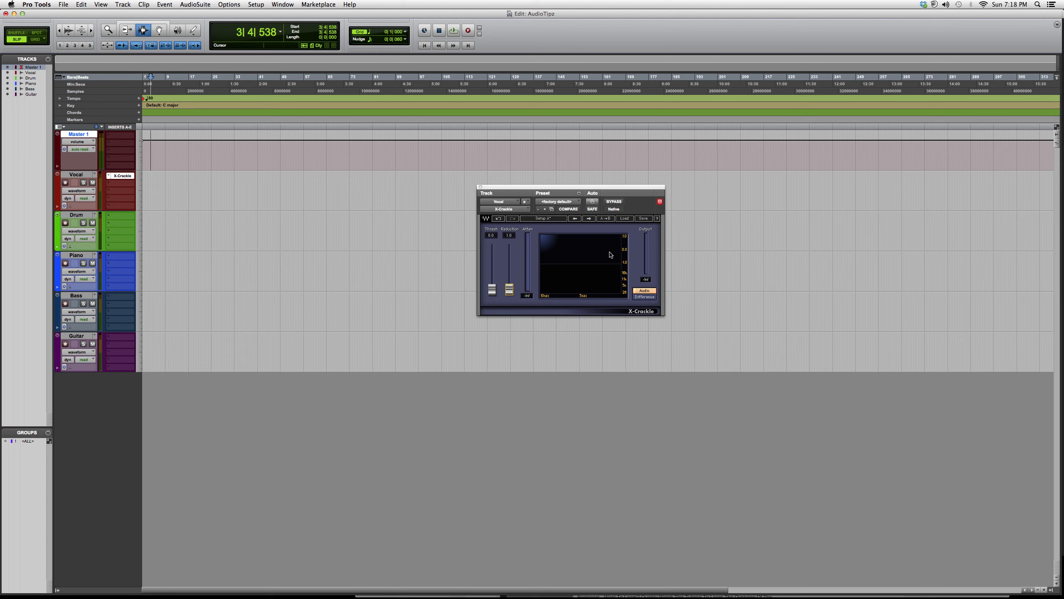
mouse_move(607, 254)
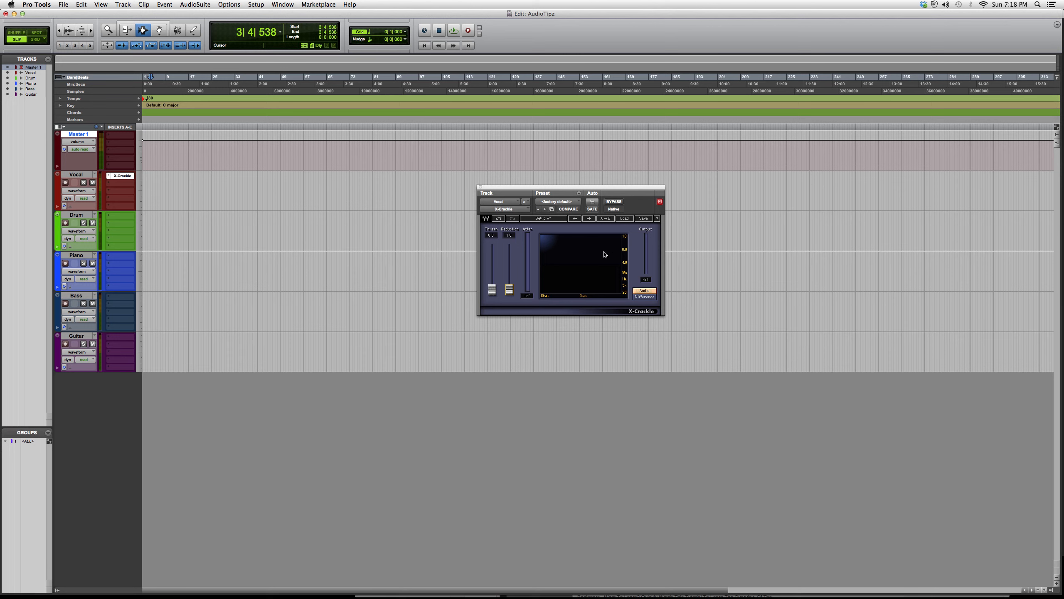
mouse_move(598, 251)
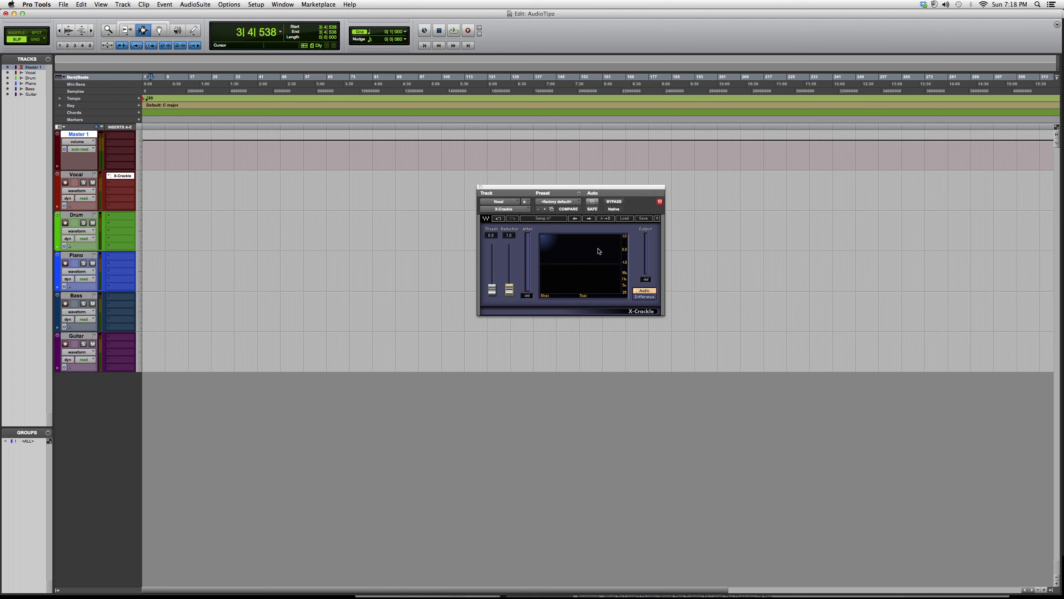